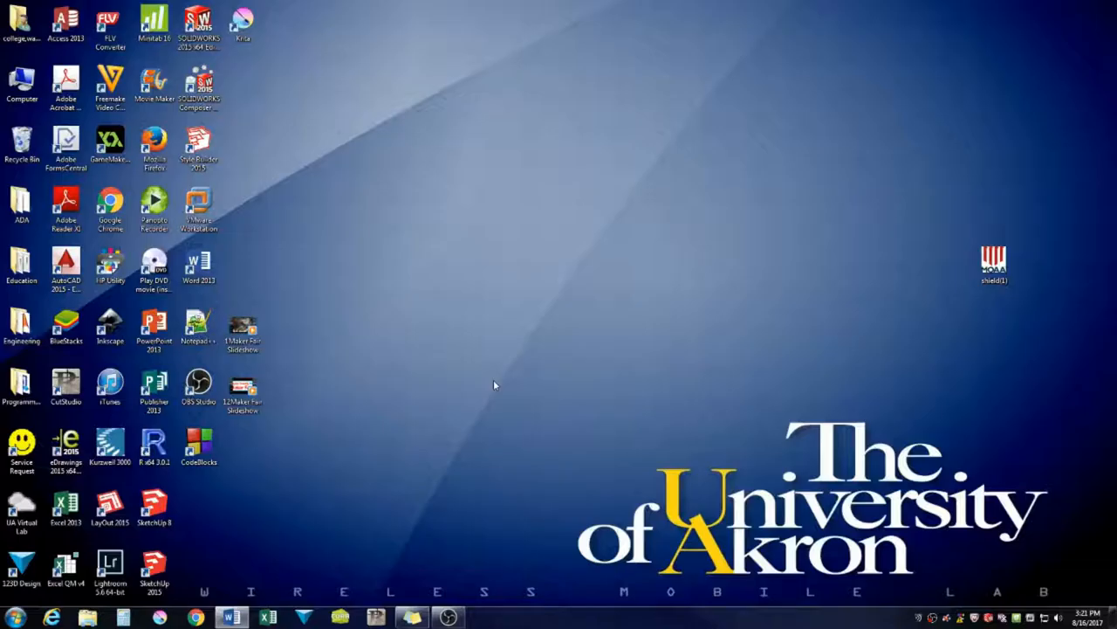
mouse_move(491, 389)
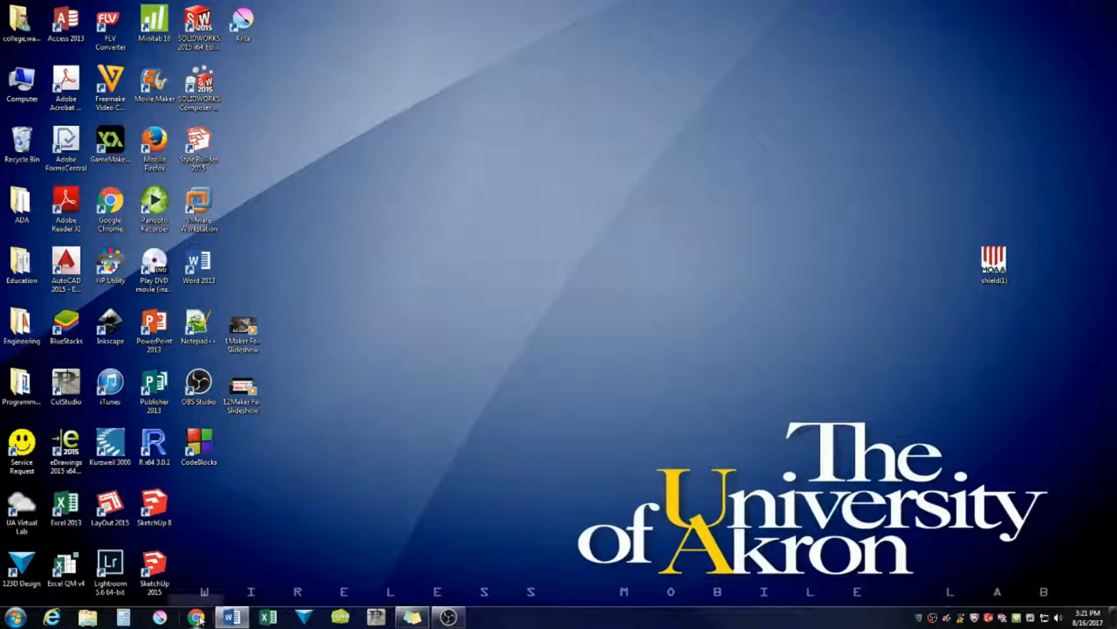
mouse_move(196, 618)
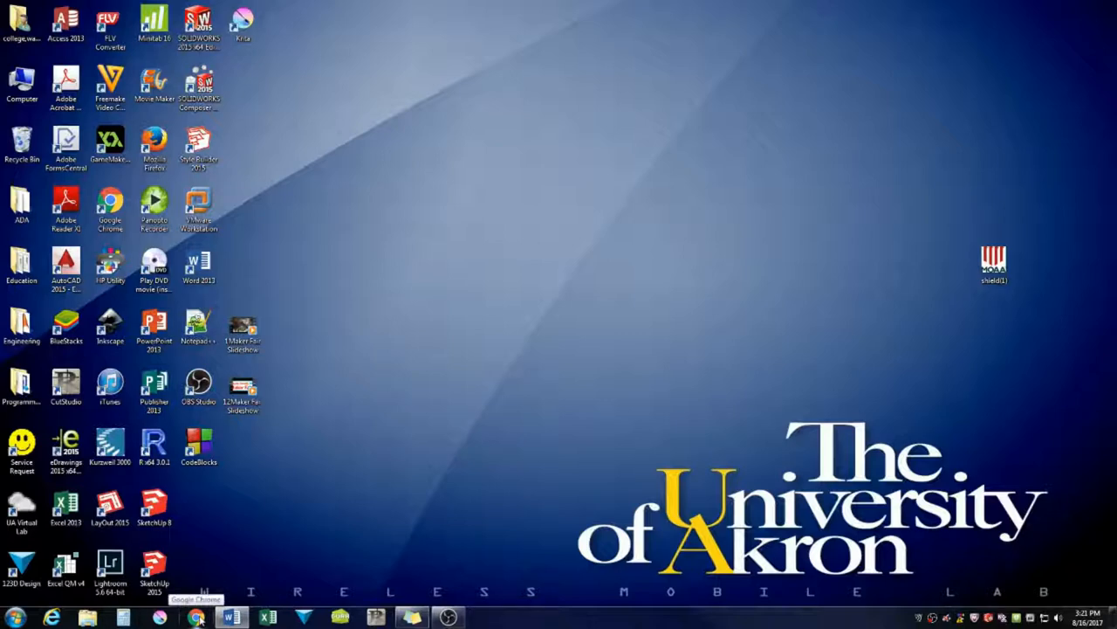
Search Chrome for 'high res city' and preview a black-and-white night city skyline photo.
click(196, 618)
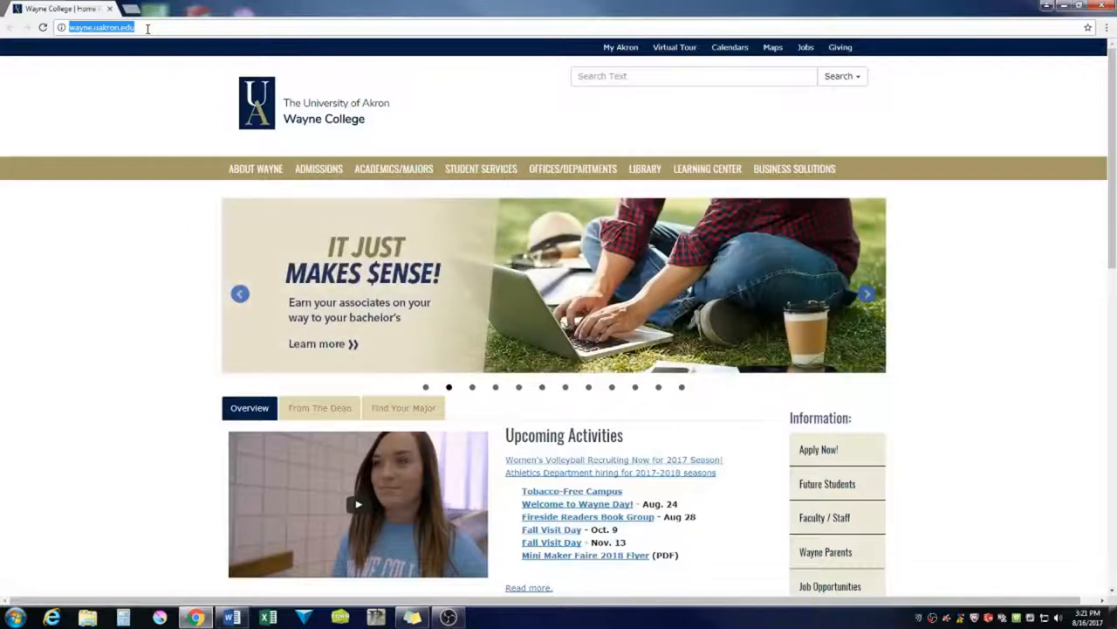
text(high resolution)
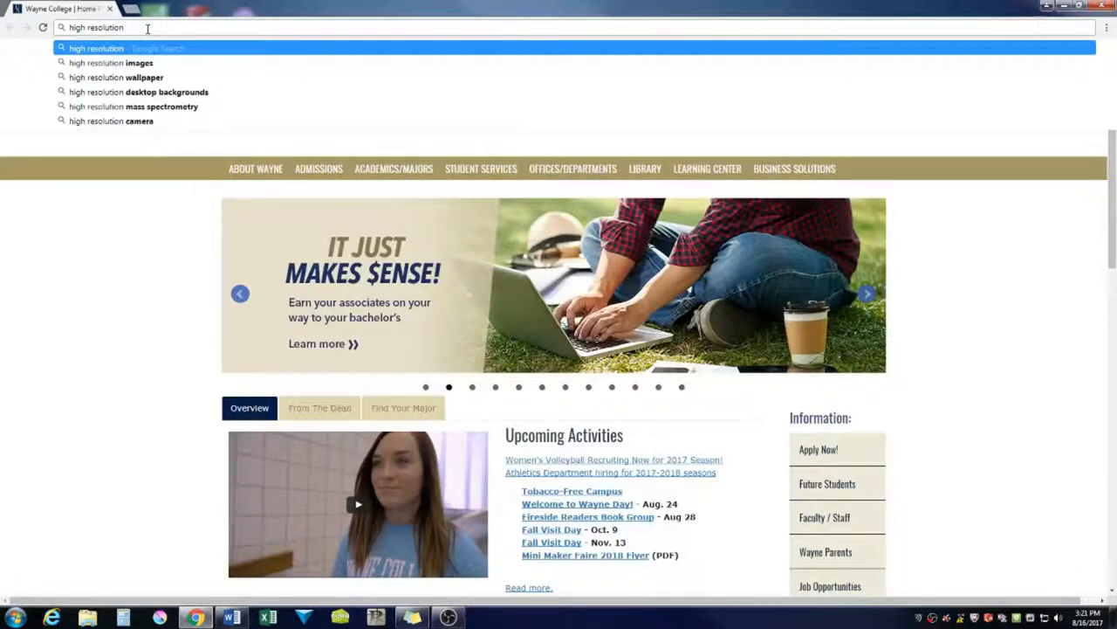
text(city images)
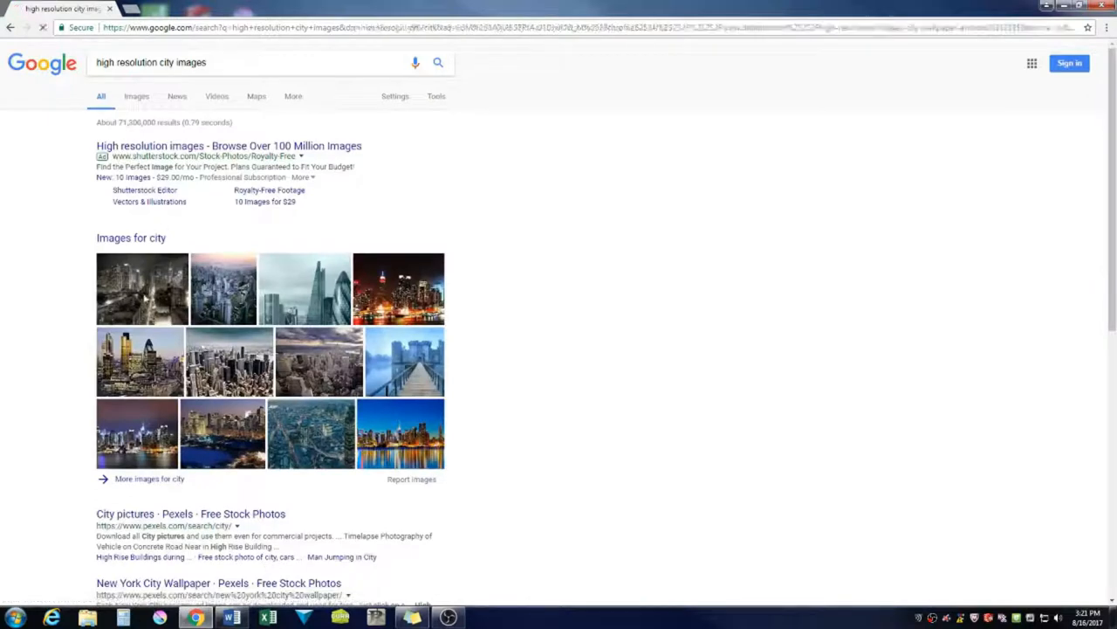
click(141, 290)
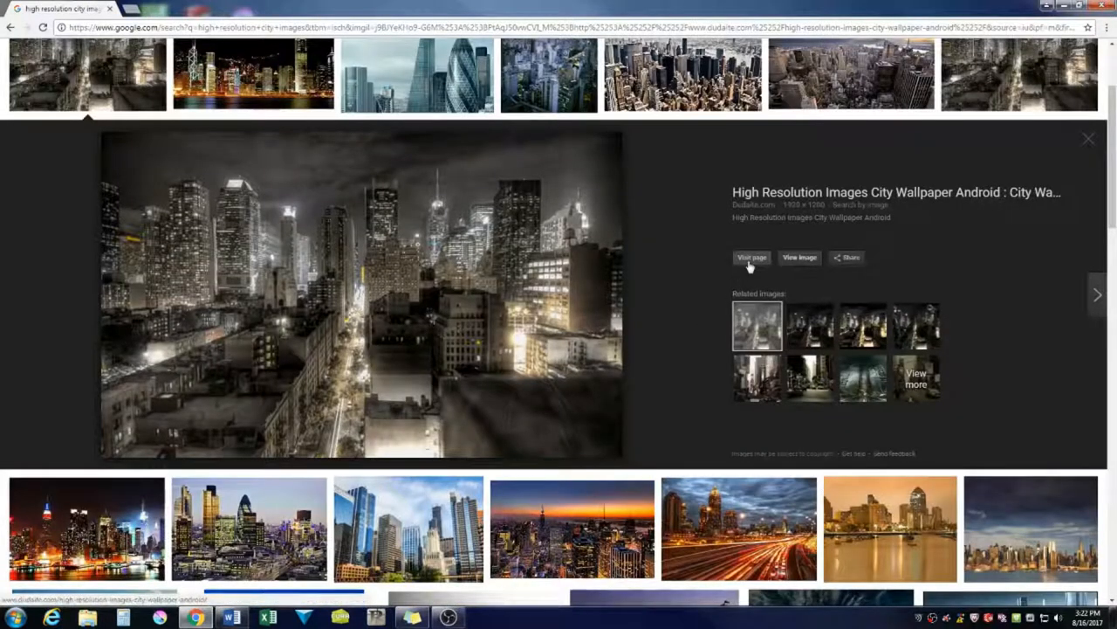
View the city photo full-size in a new tab and start Save image as.
right_click(415, 206)
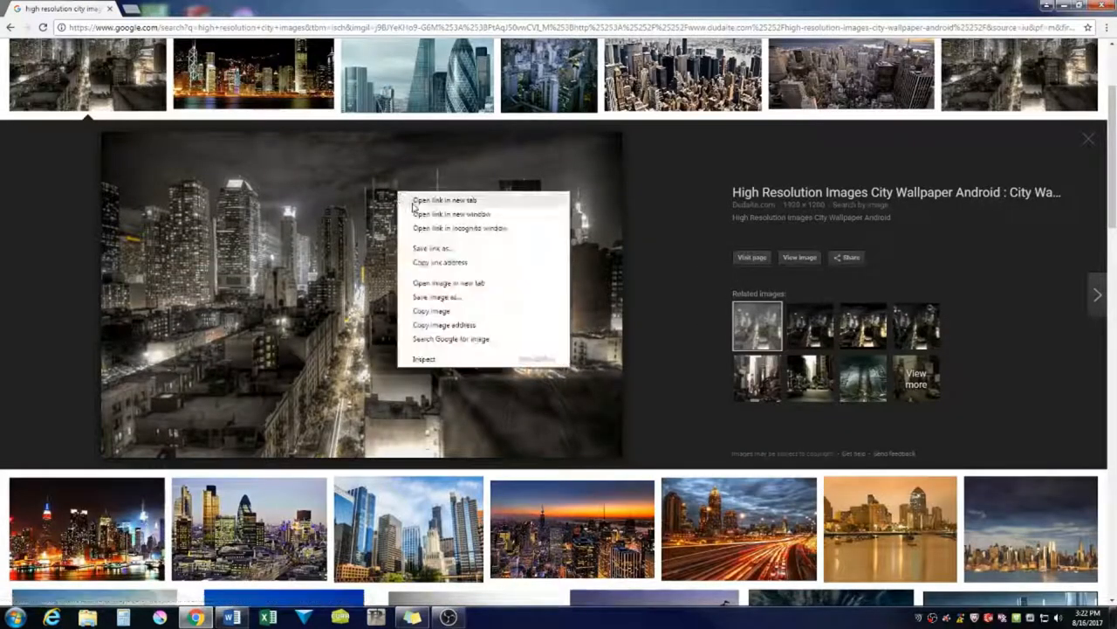
mouse_move(447, 283)
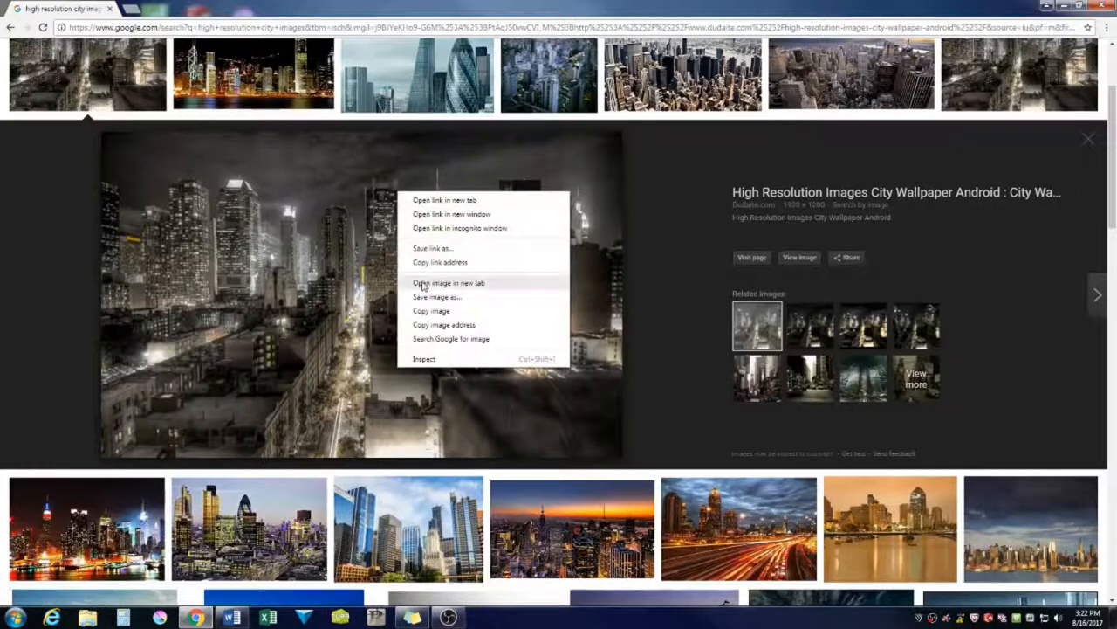
click(447, 283)
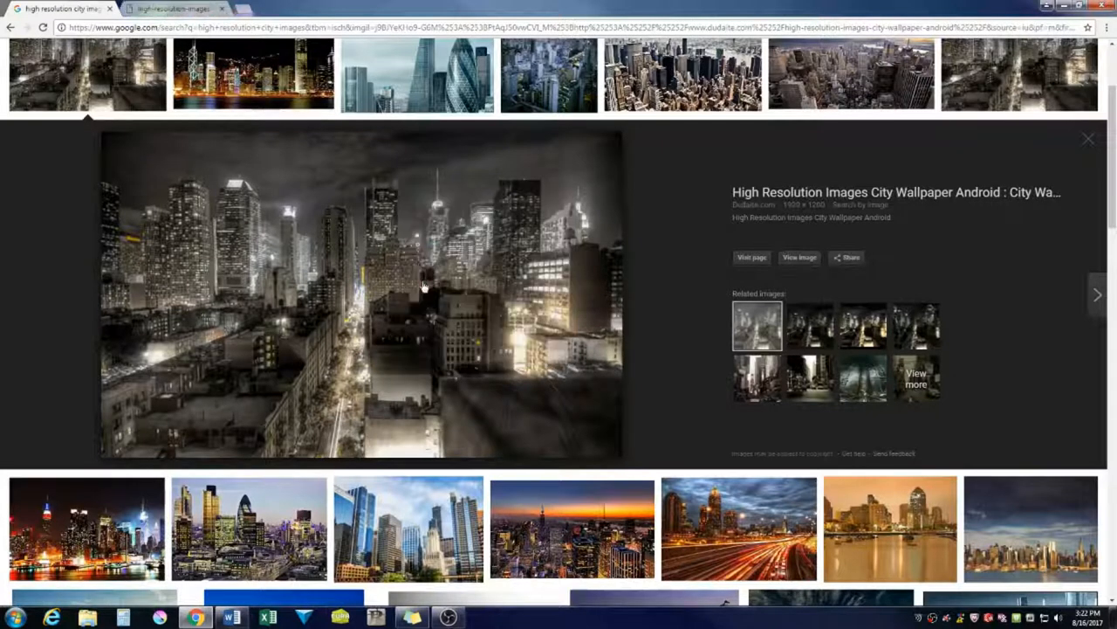
right_click(531, 213)
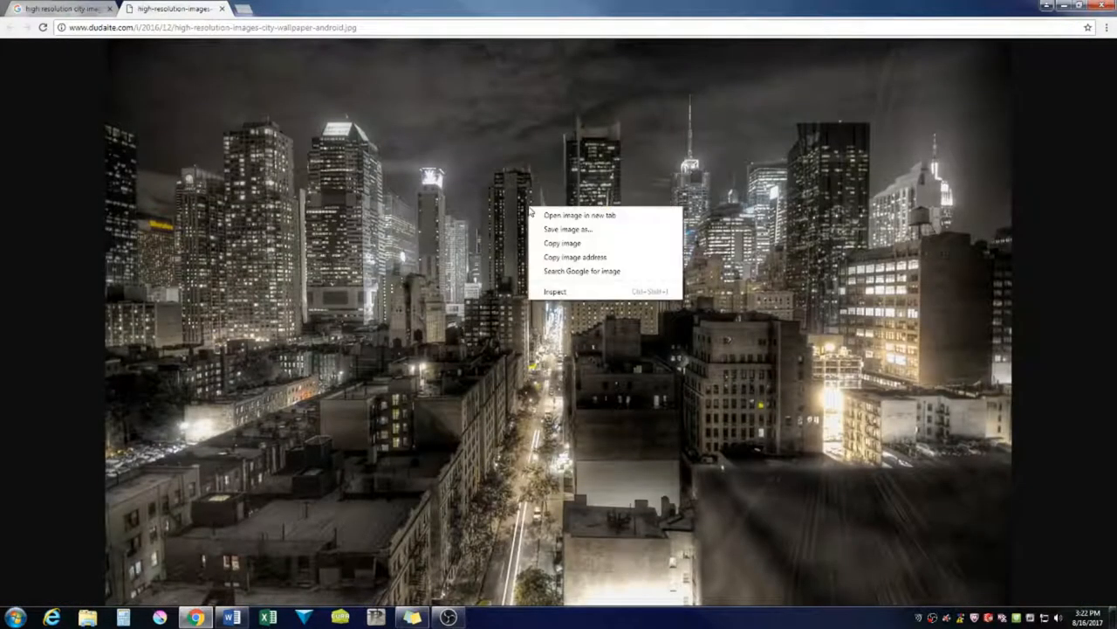
click(569, 228)
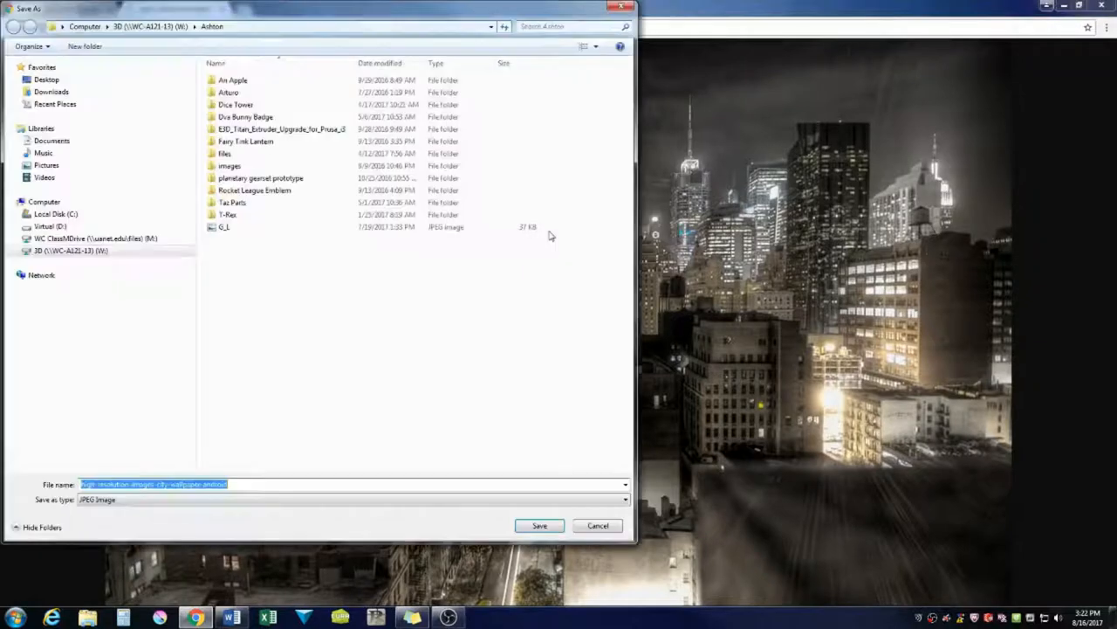
Save the city photo into the Downloads folder.
click(50, 91)
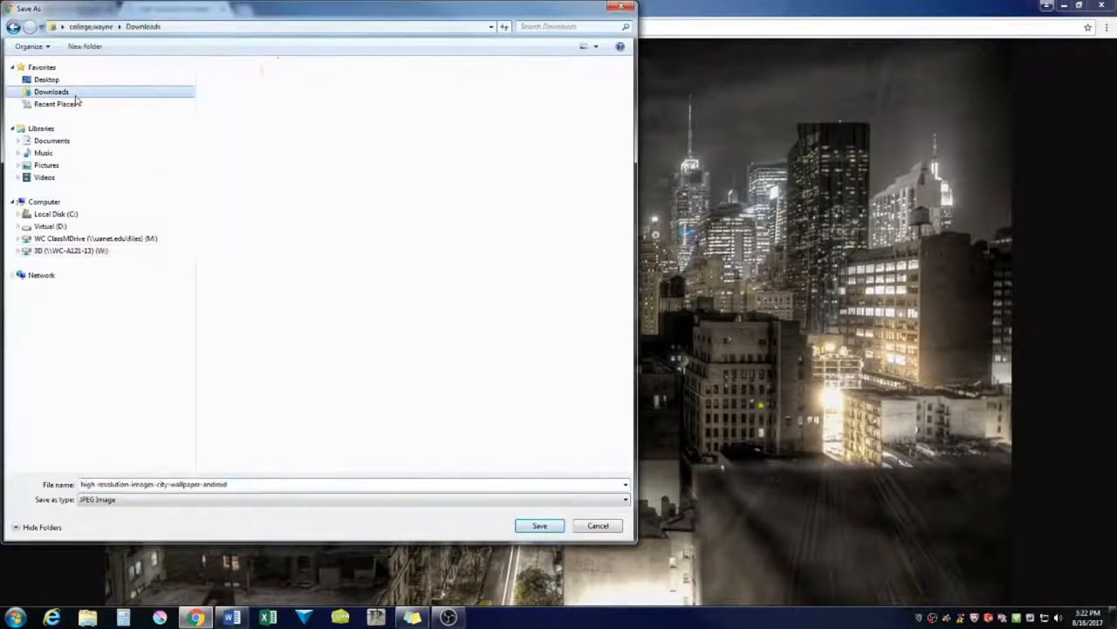
click(51, 91)
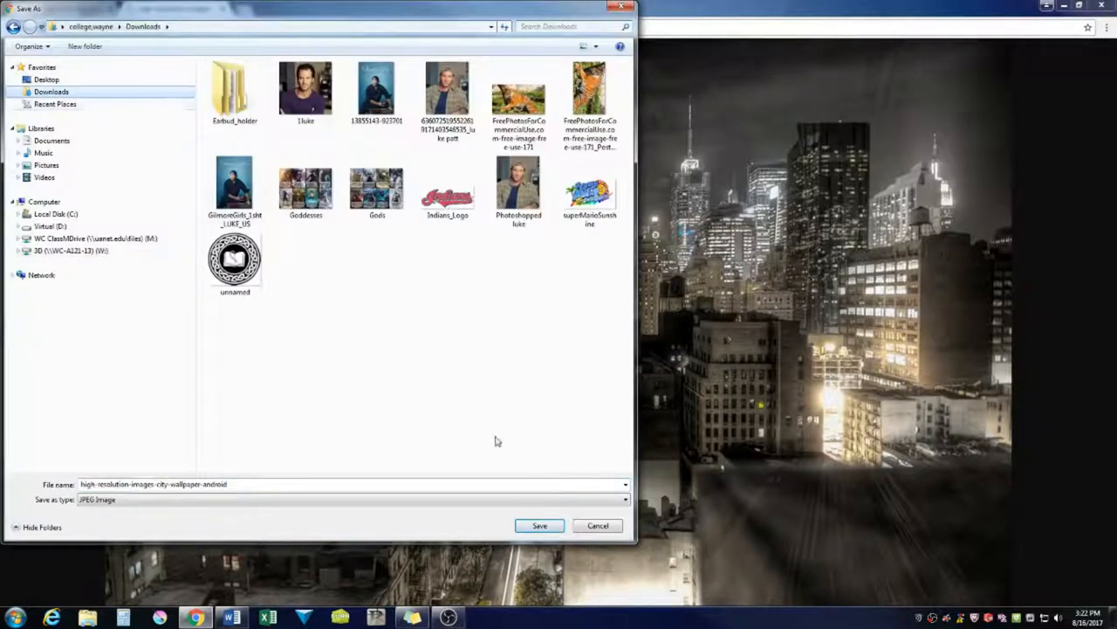
click(539, 524)
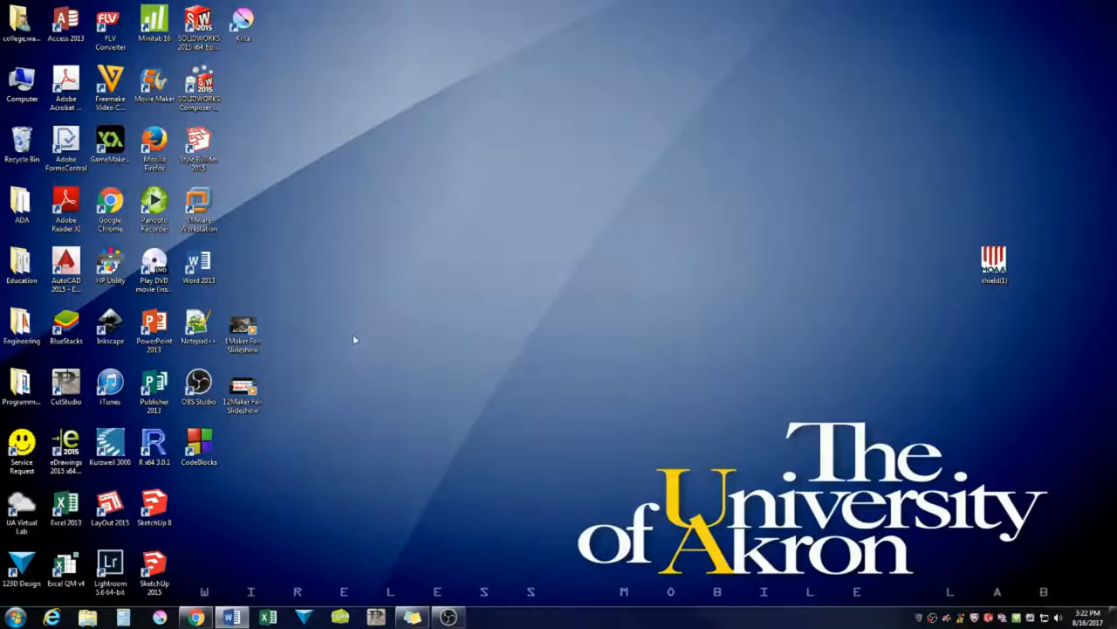
Launch Photoshop and open the downloaded city night wallpaper JPG as a document.
click(14, 618)
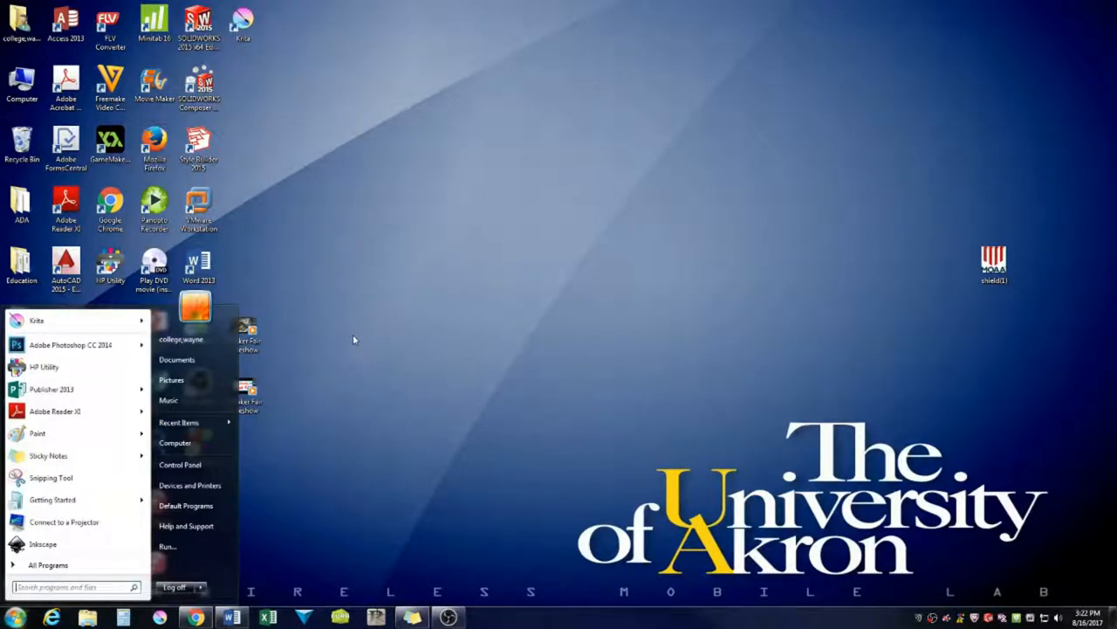
text(p)
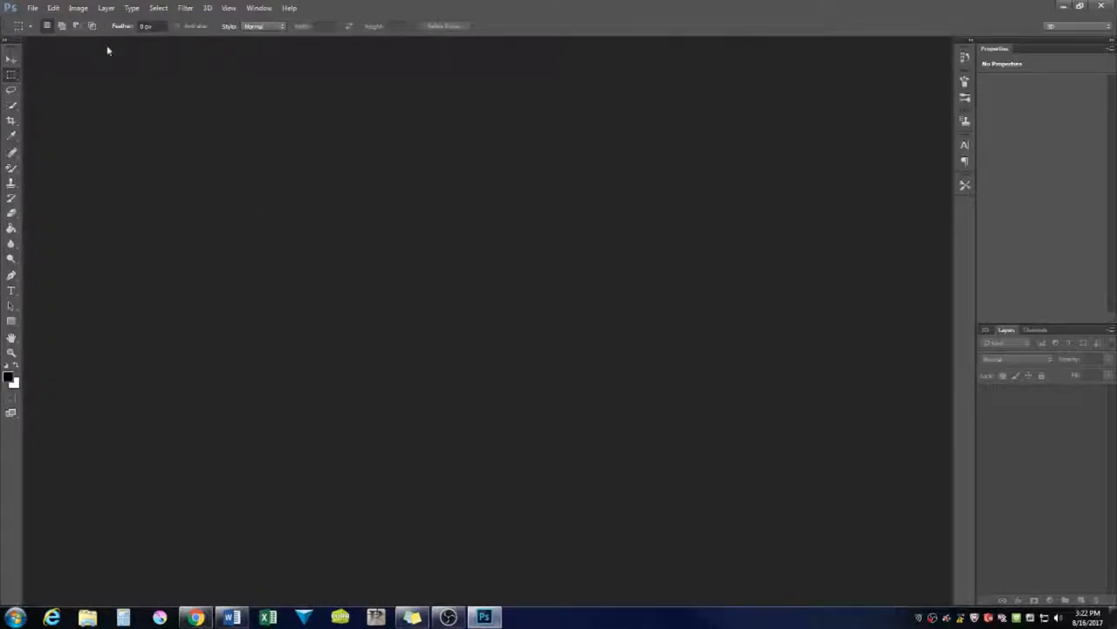
click(31, 7)
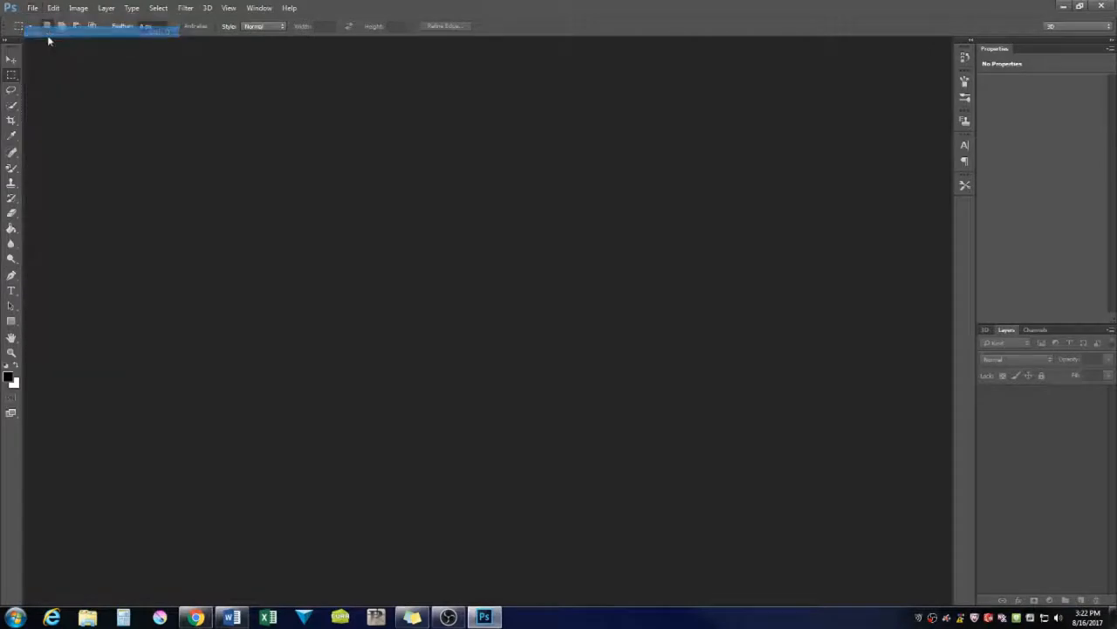
click(31, 7)
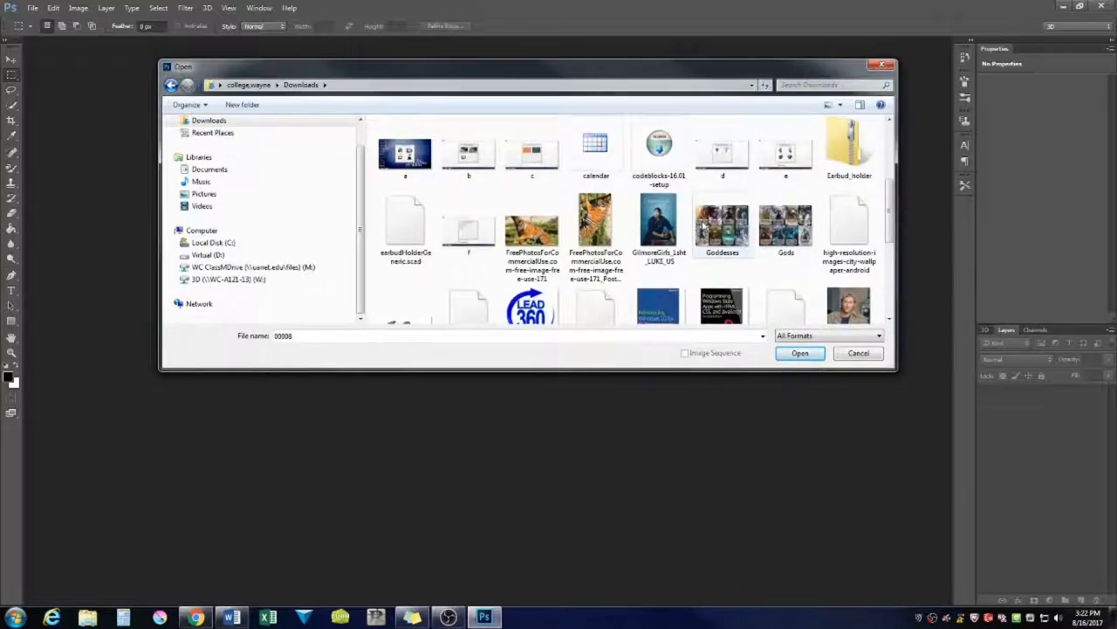
click(859, 353)
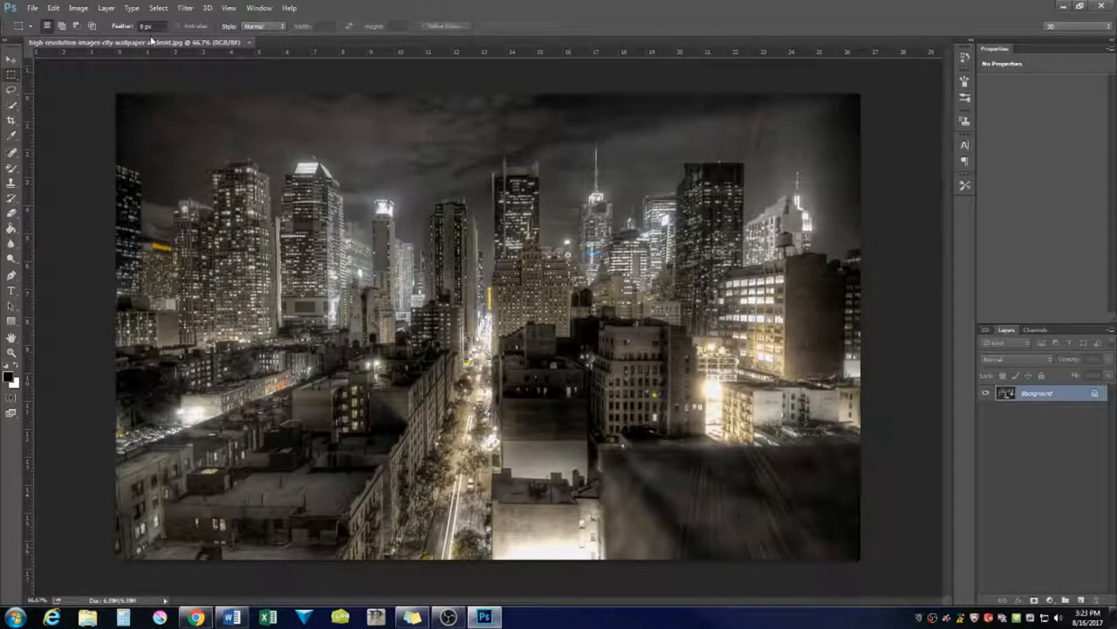
click(77, 7)
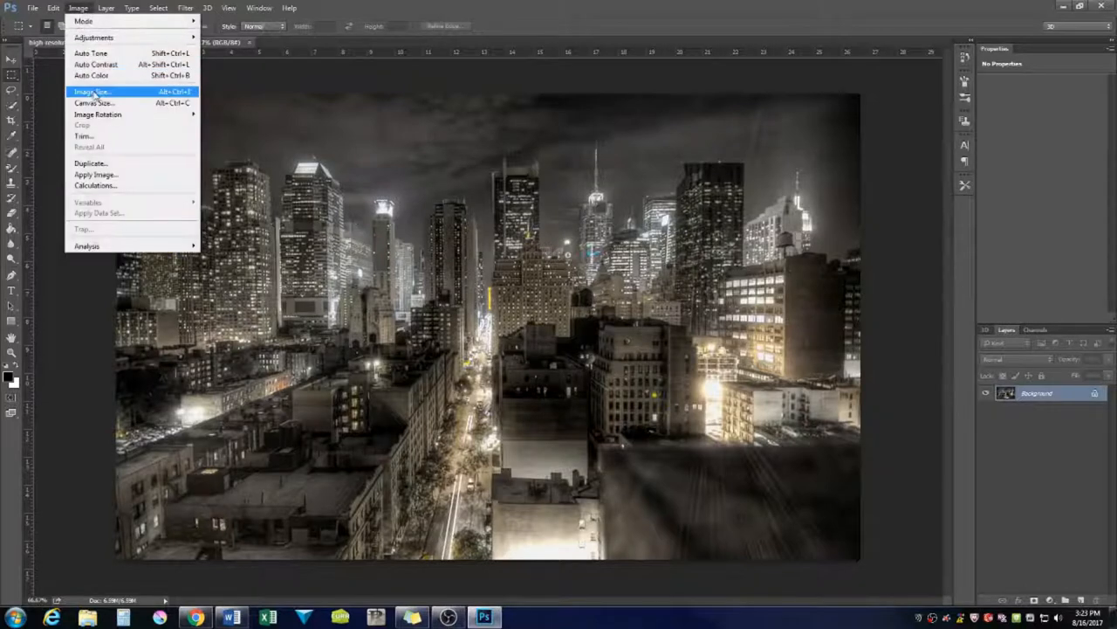
click(91, 91)
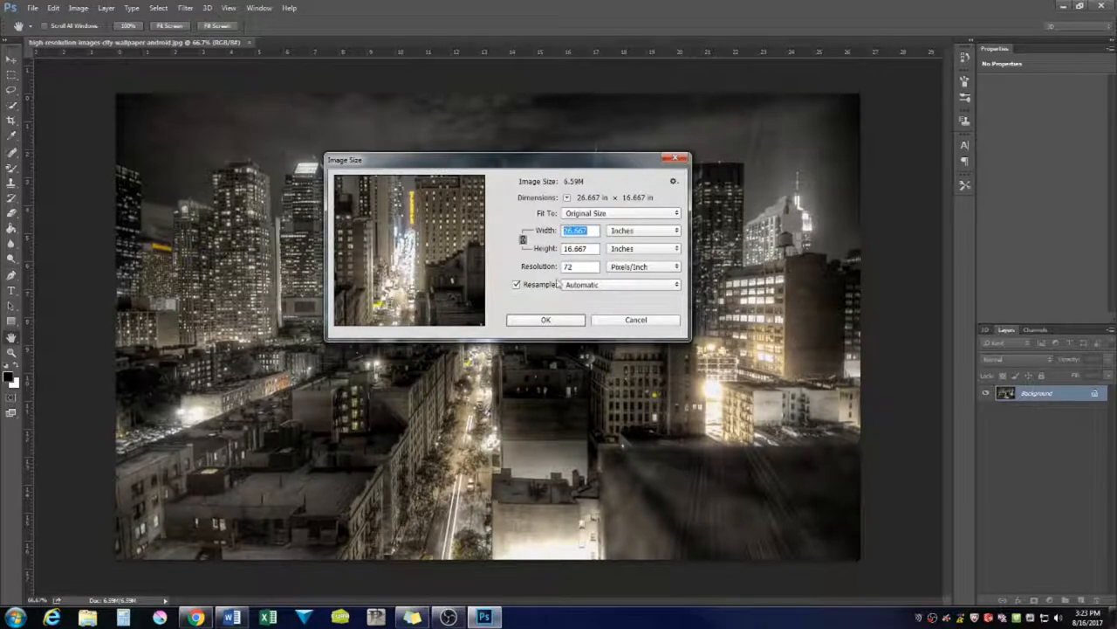
click(636, 319)
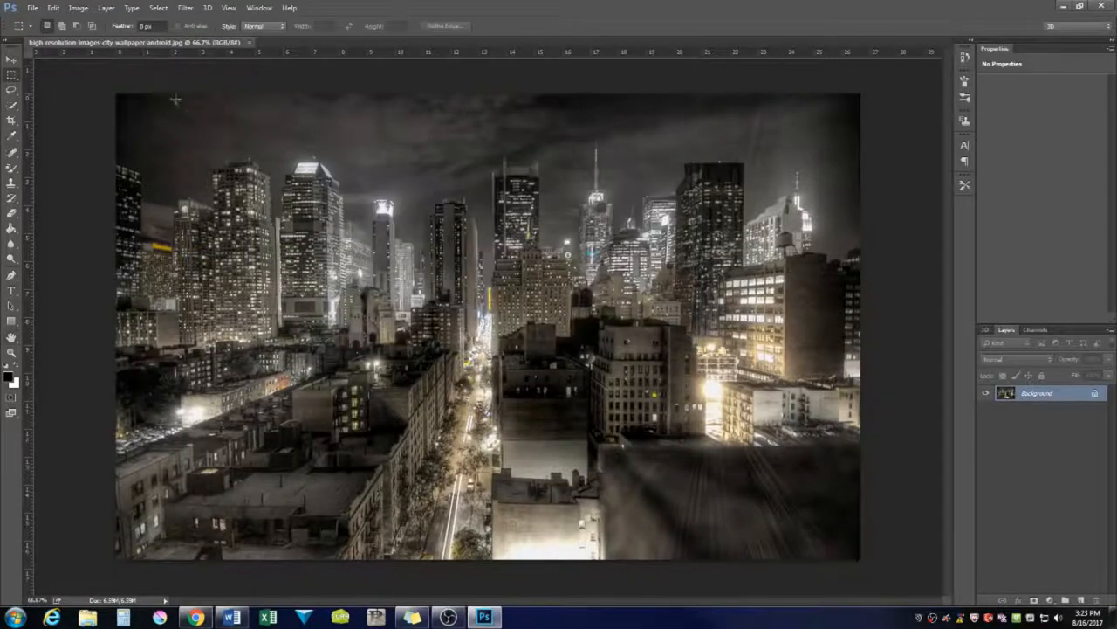
click(31, 7)
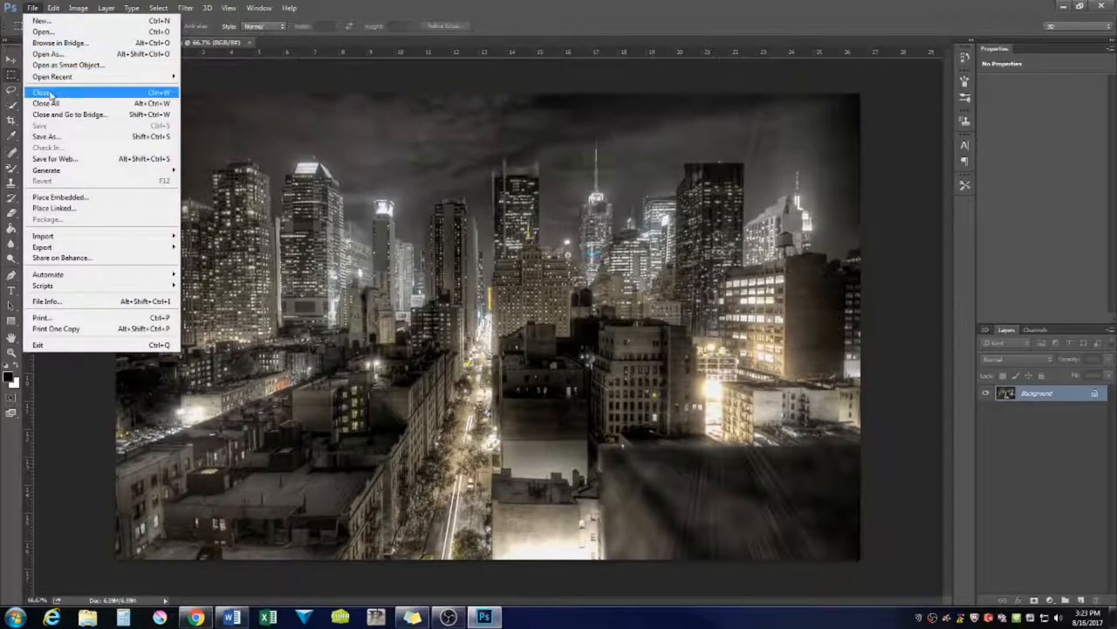
mouse_move(54, 169)
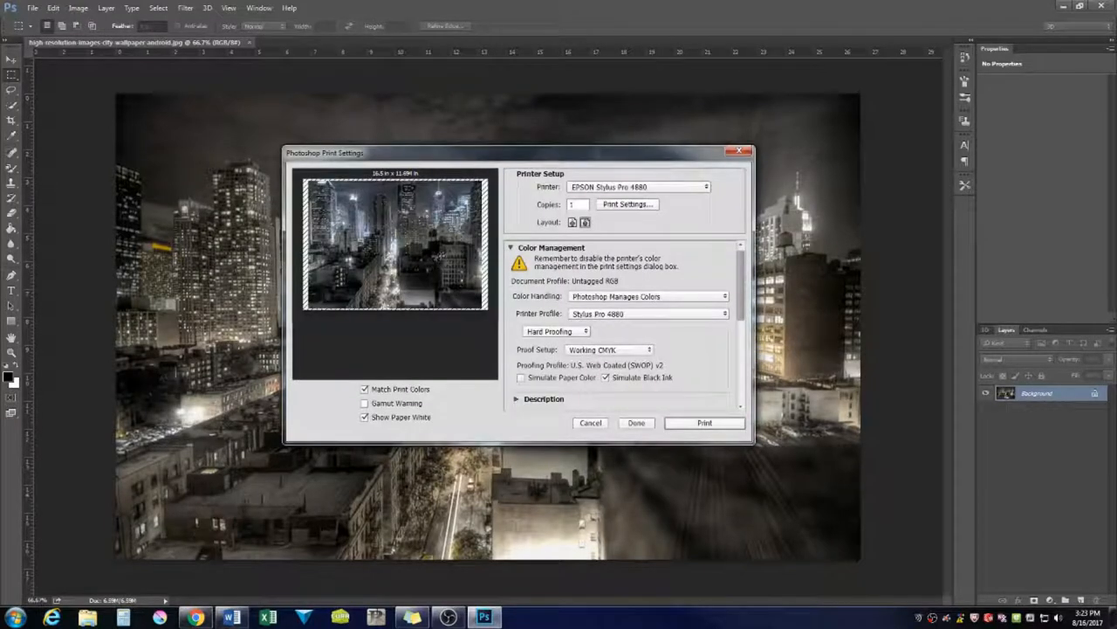
Review Color Management and Position and Size, then enter the Epson Stylus Pro 4880 properties.
scroll(down, 3)
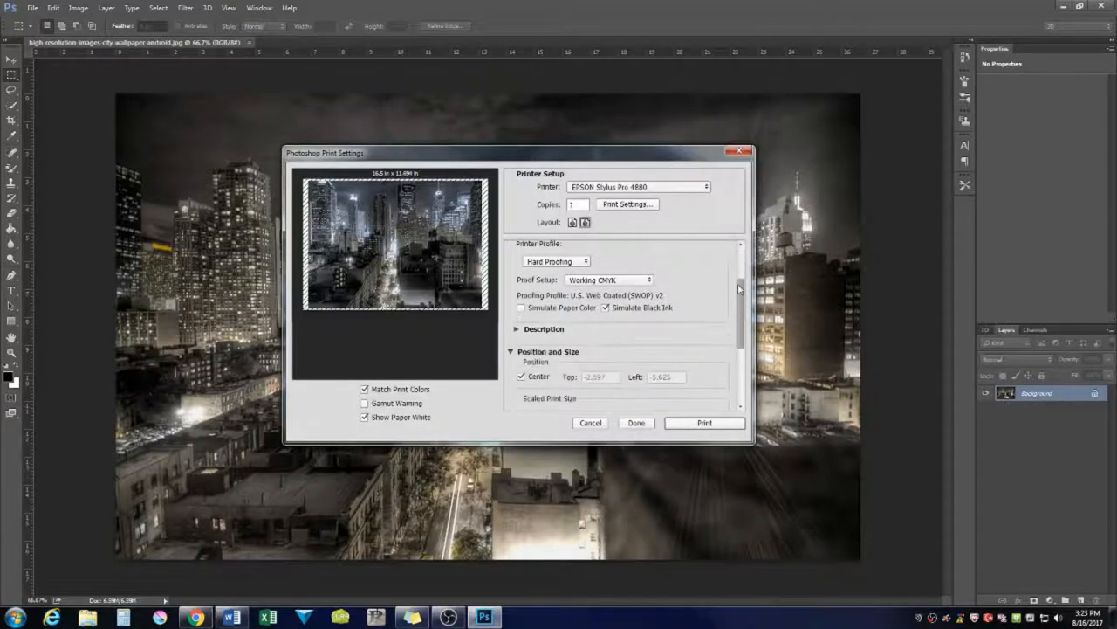
scroll(down, 3)
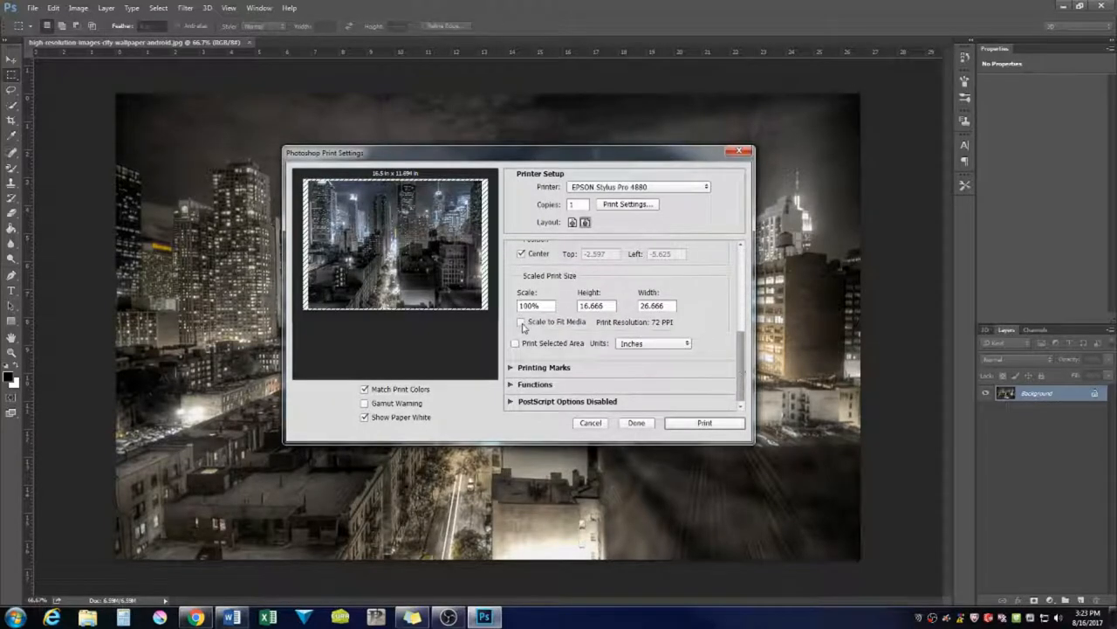
click(523, 322)
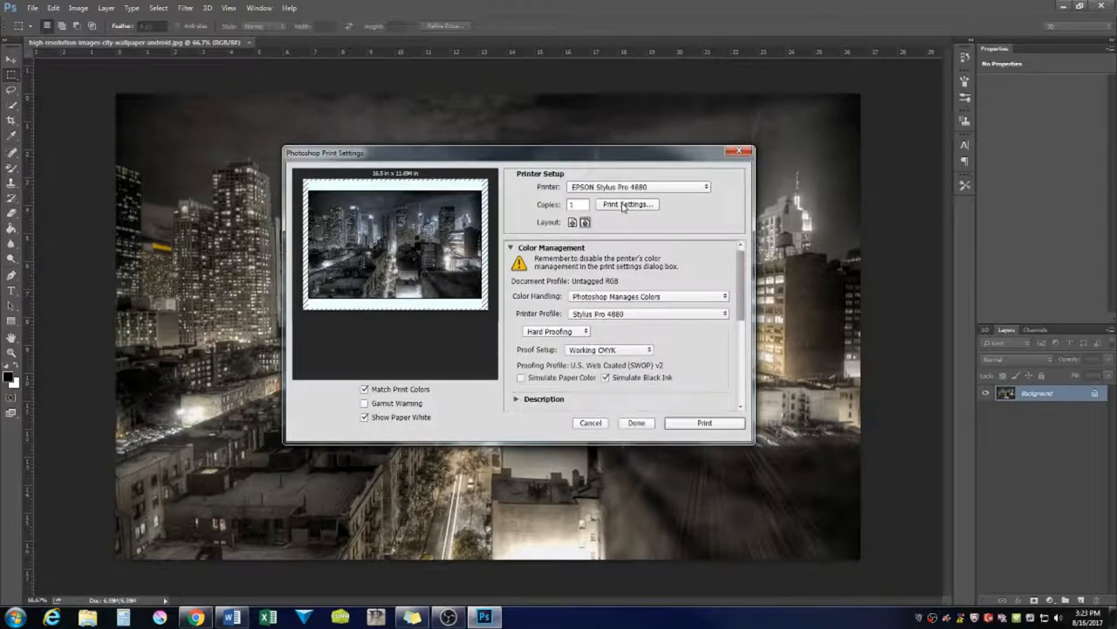
click(626, 203)
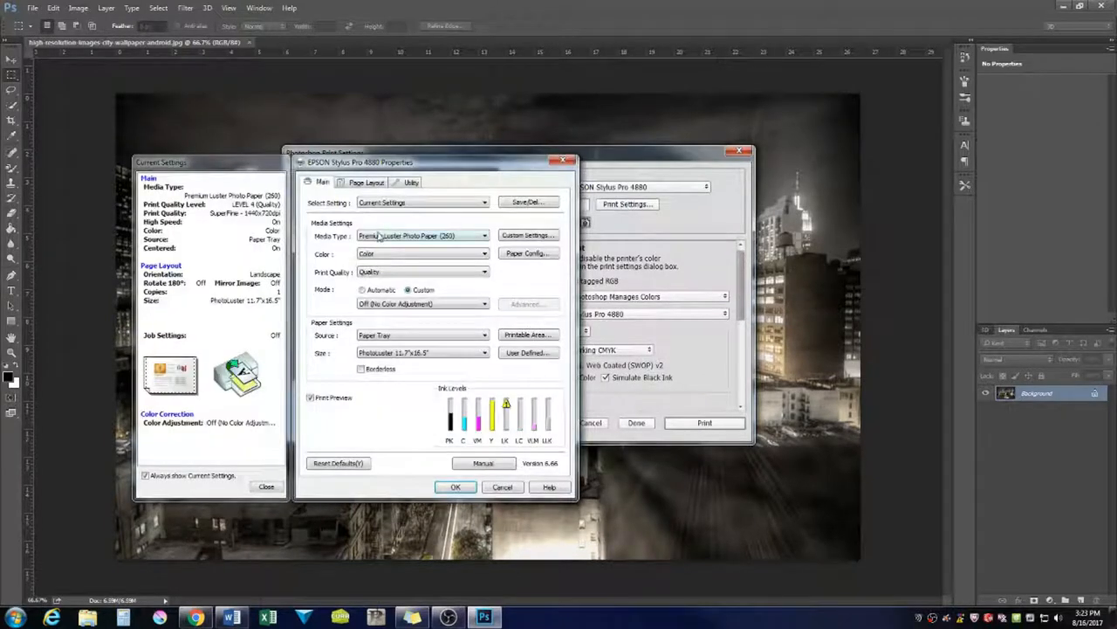
mouse_move(440, 245)
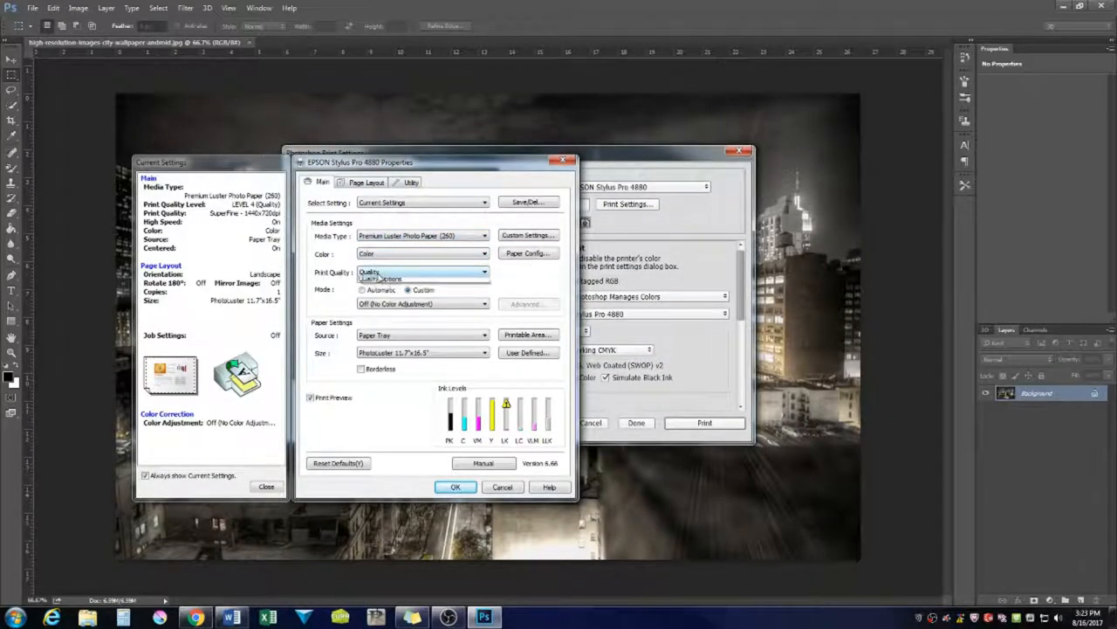
Set Epson print quality to Max Quality with paper fed from the Paper Tray.
click(422, 273)
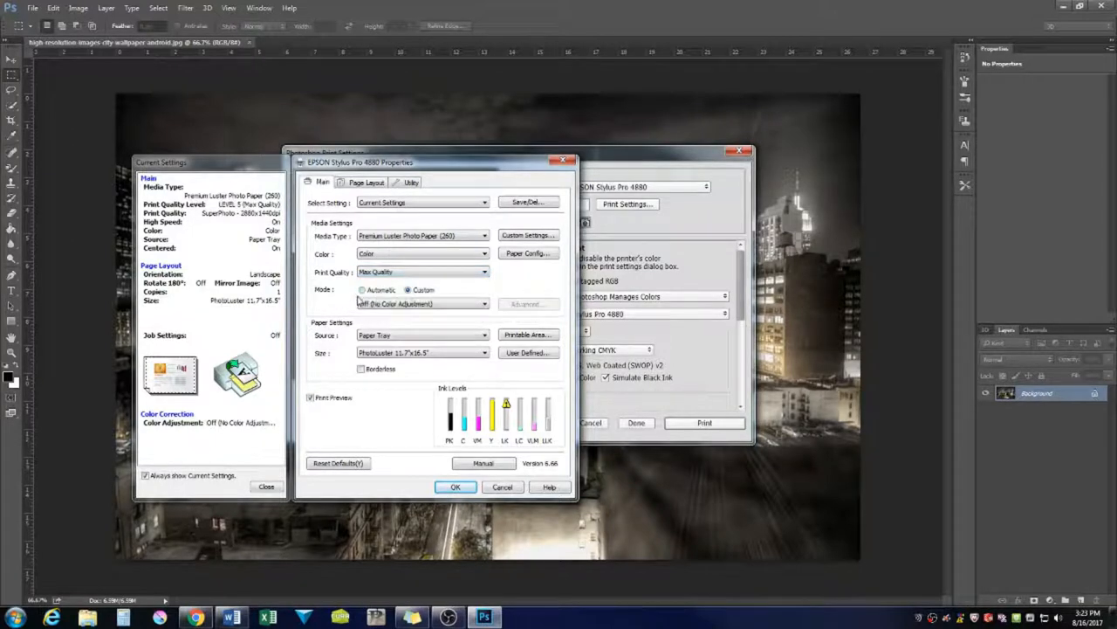
click(422, 304)
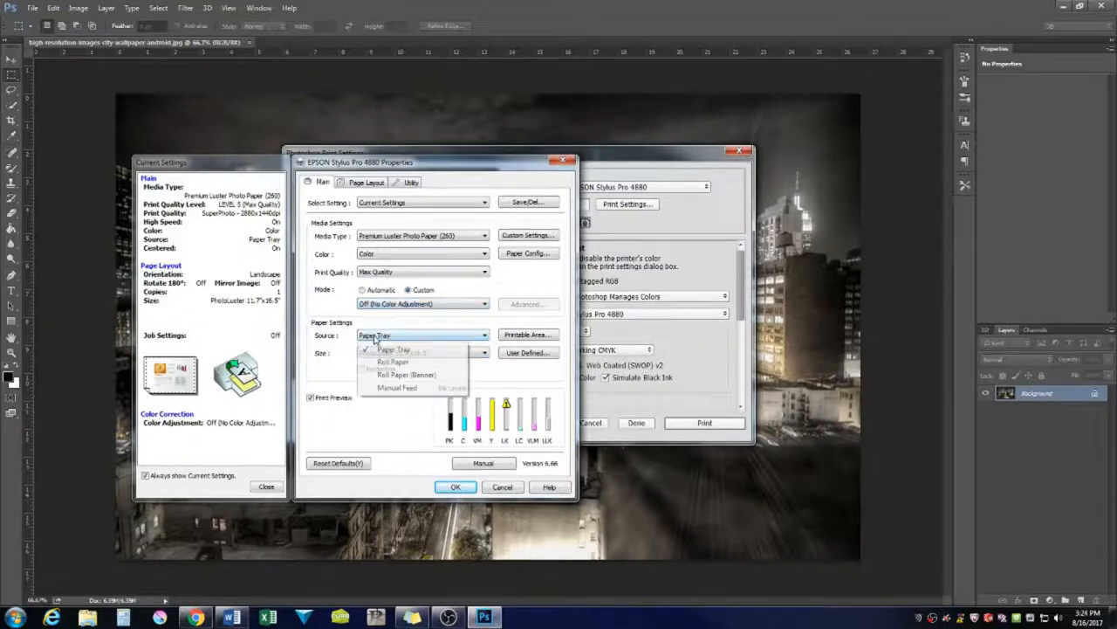
click(392, 350)
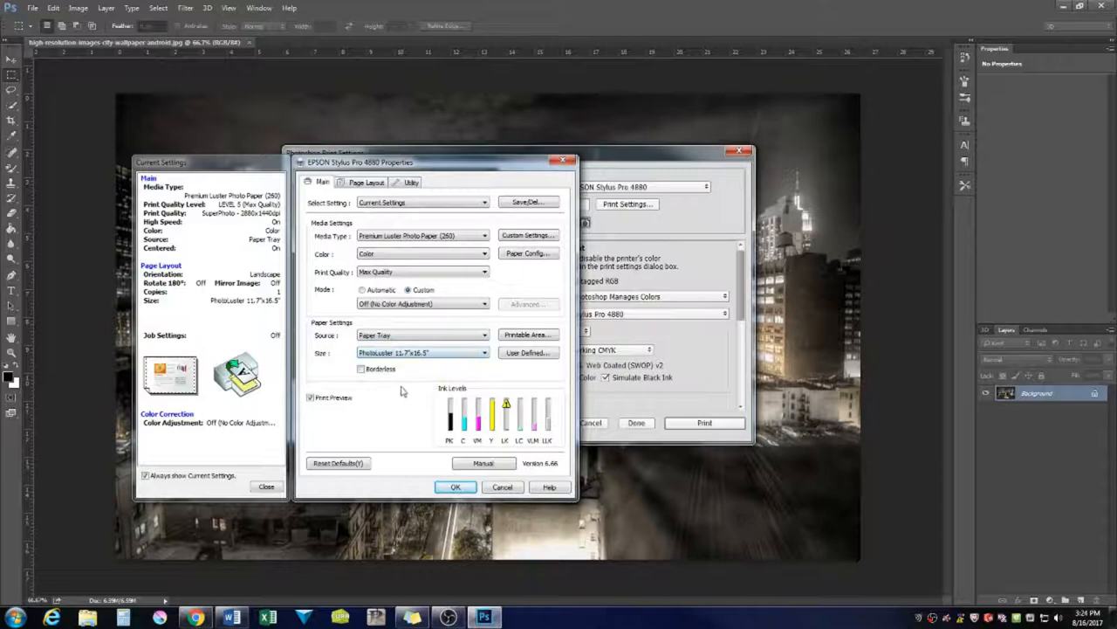
mouse_move(527, 336)
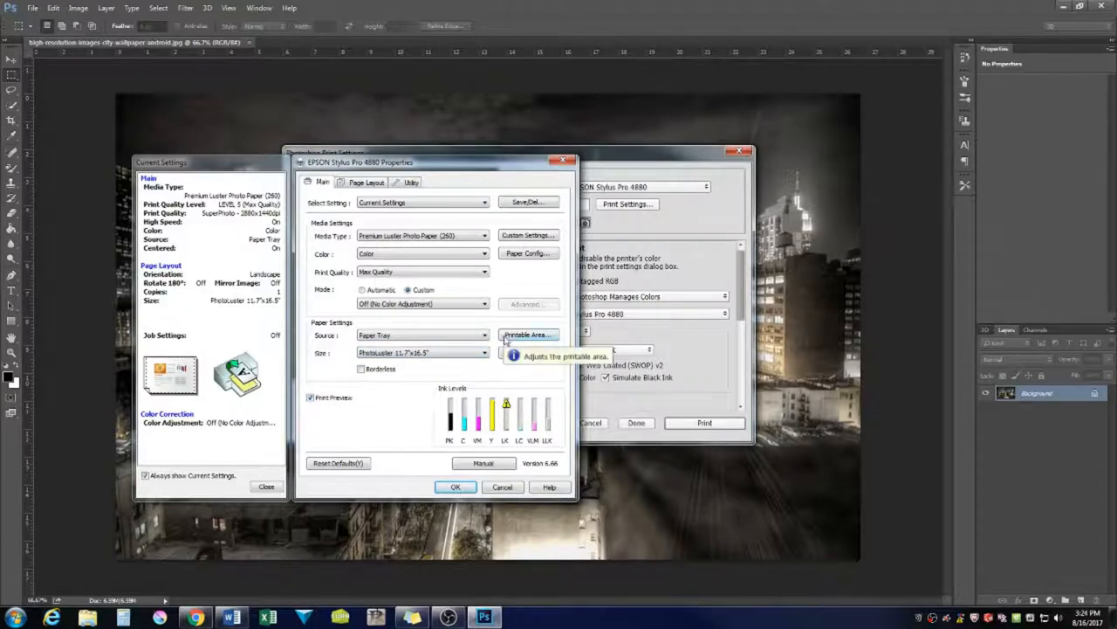
Confirm the centered standard printable area and apply the printer settings.
click(528, 335)
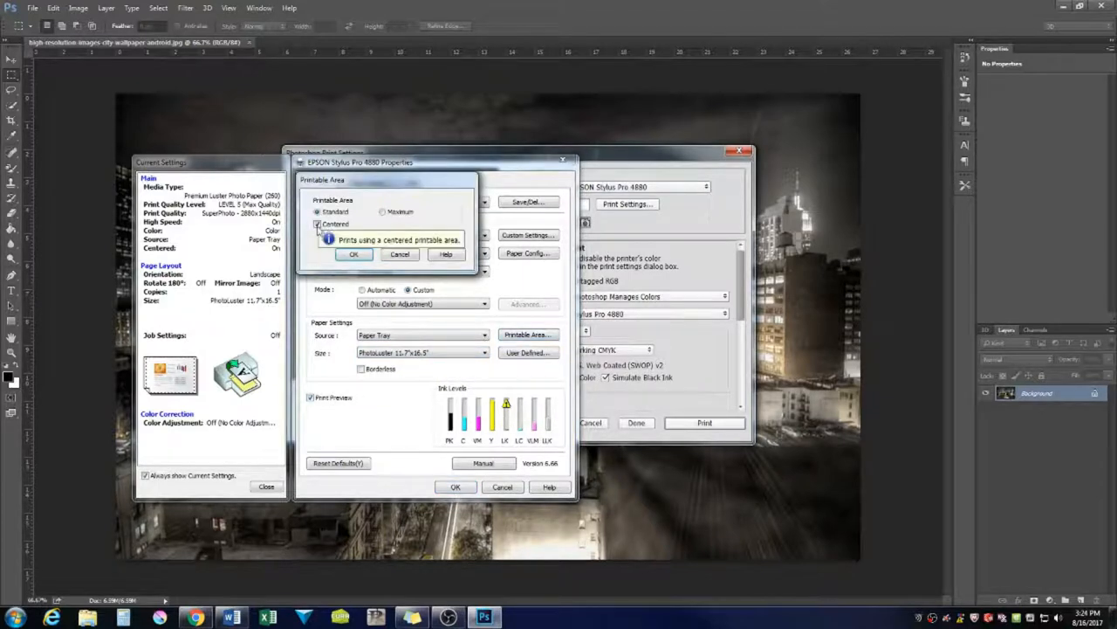
click(353, 255)
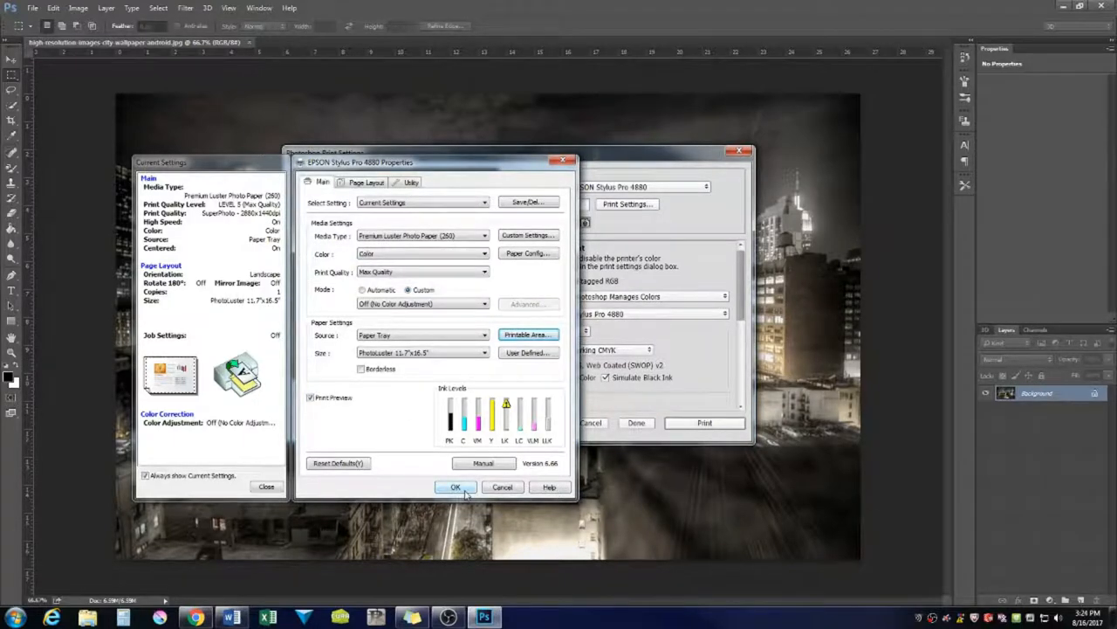
click(454, 486)
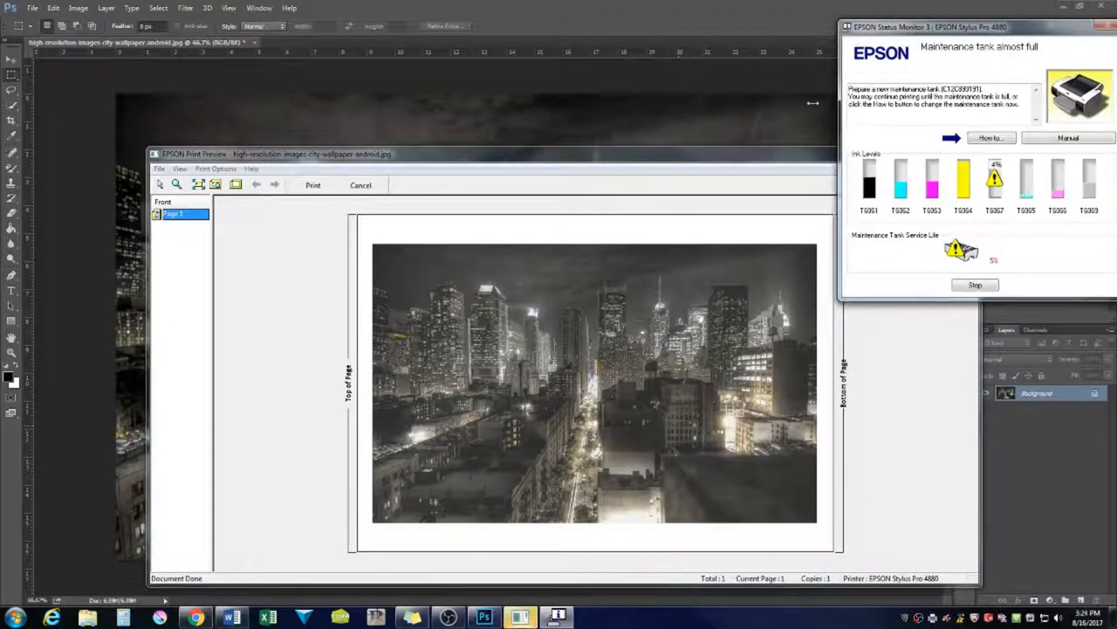
mouse_move(380, 173)
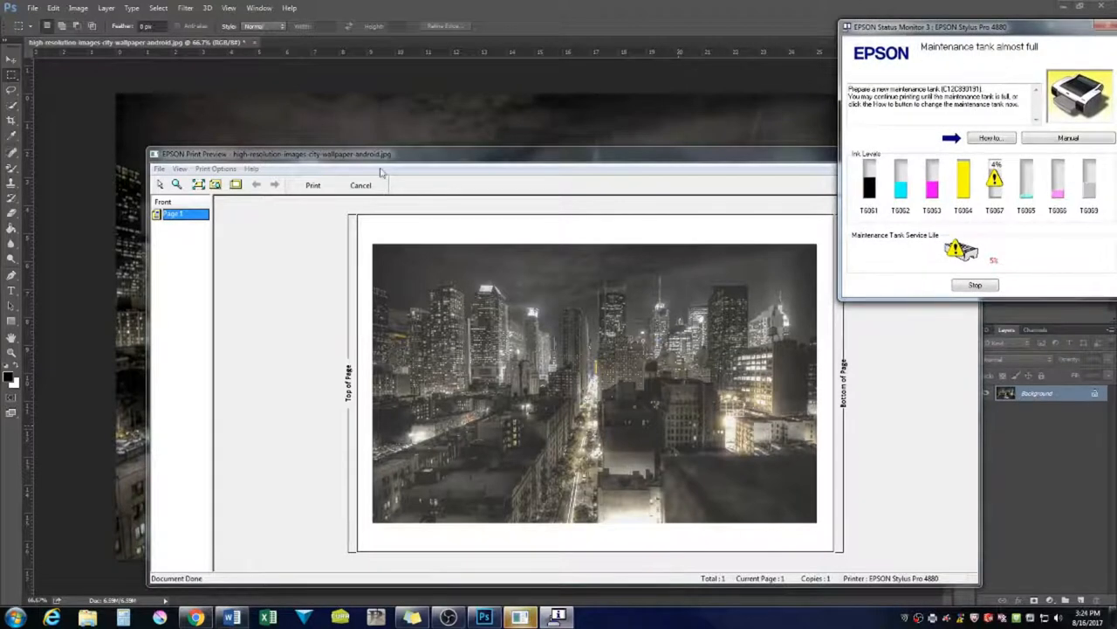